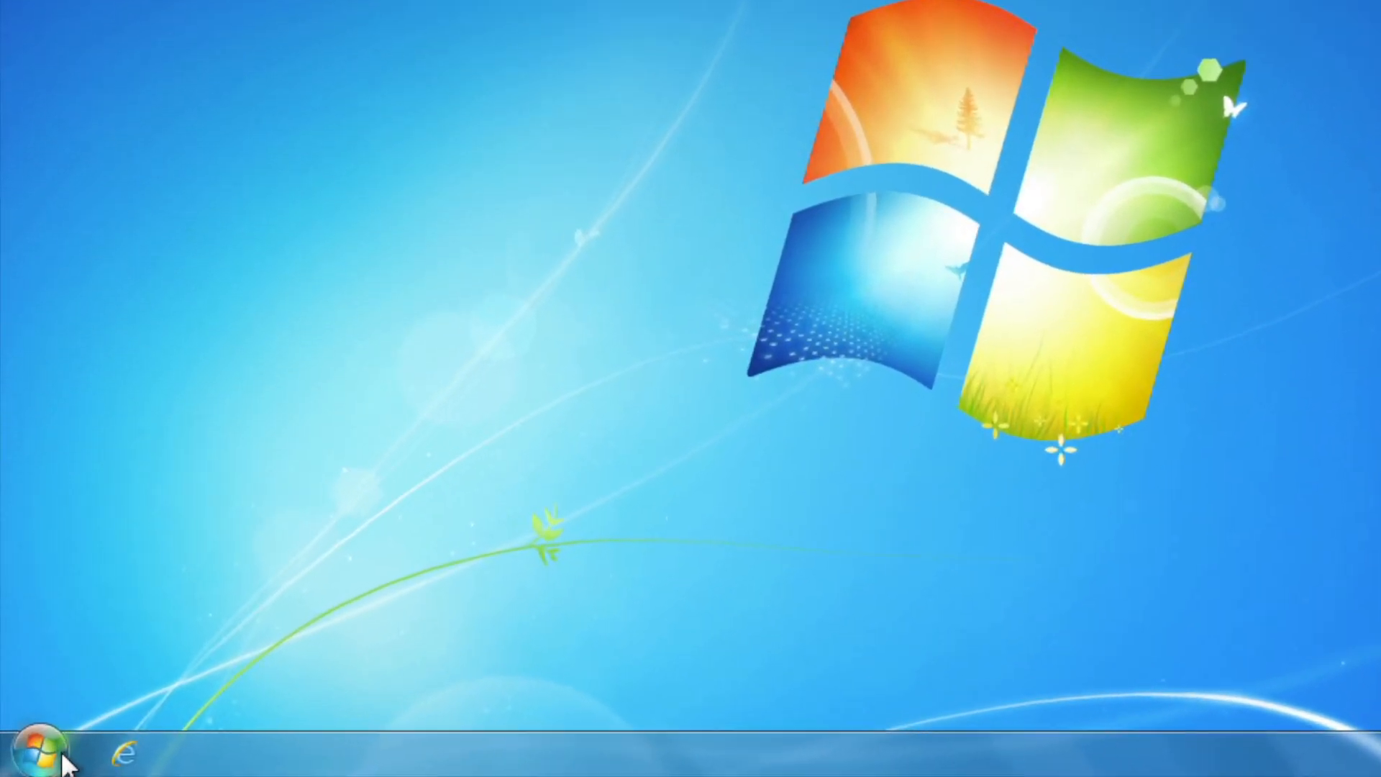
- Launch Acer eRecovery Management from the Acer group under All Programs
{"action": "left_click", "coordinate": [41, 755]}
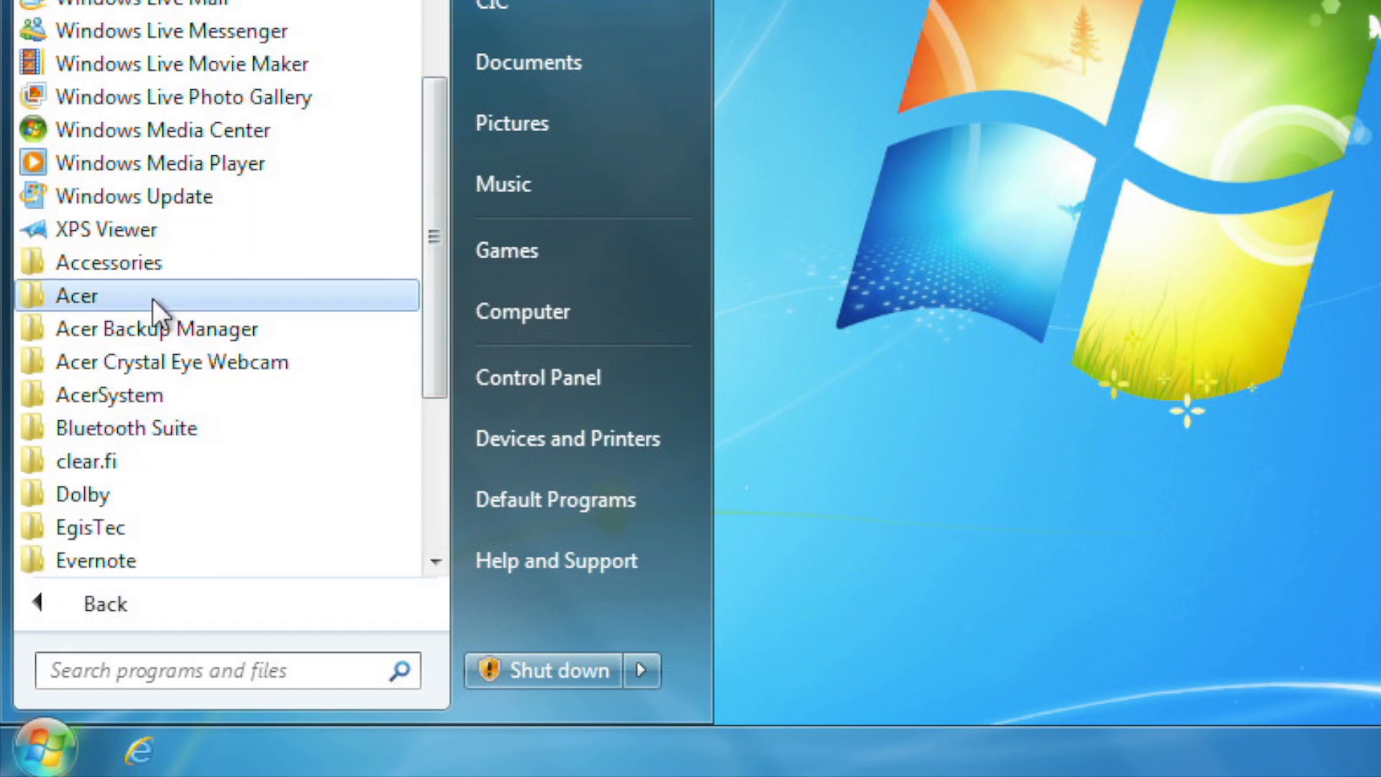
{"action": "left_click", "coordinate": [76, 295]}
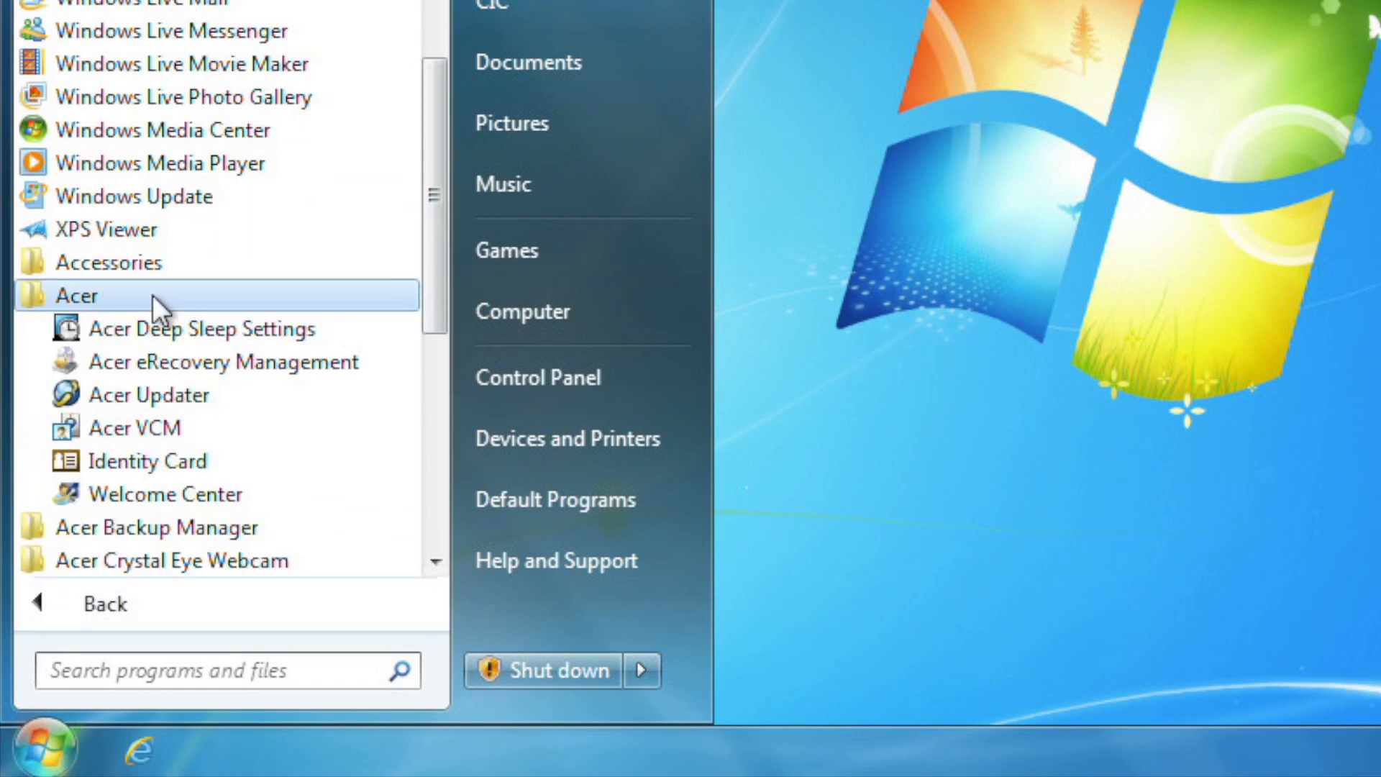
{"action": "mouse_move", "coordinate": [158, 361]}
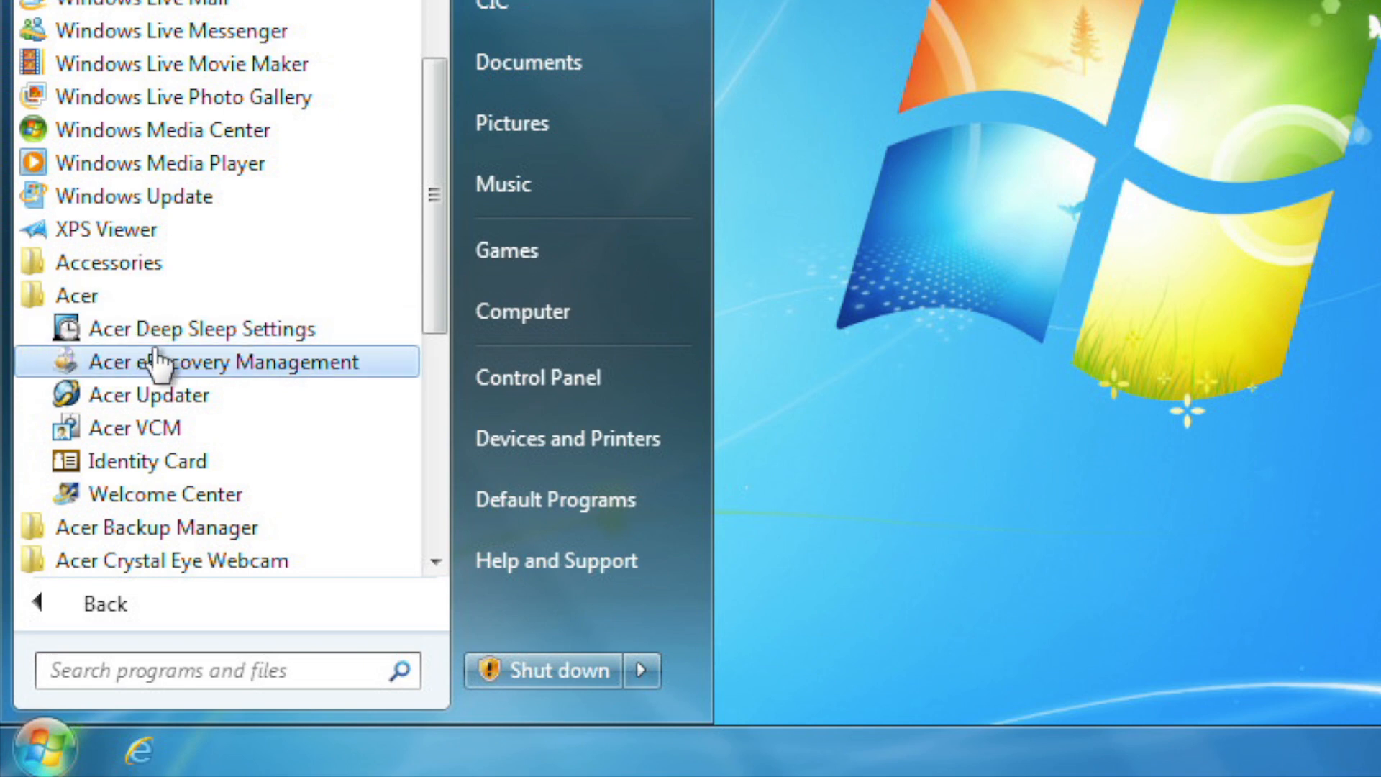
{"action": "left_click", "coordinate": [216, 361]}
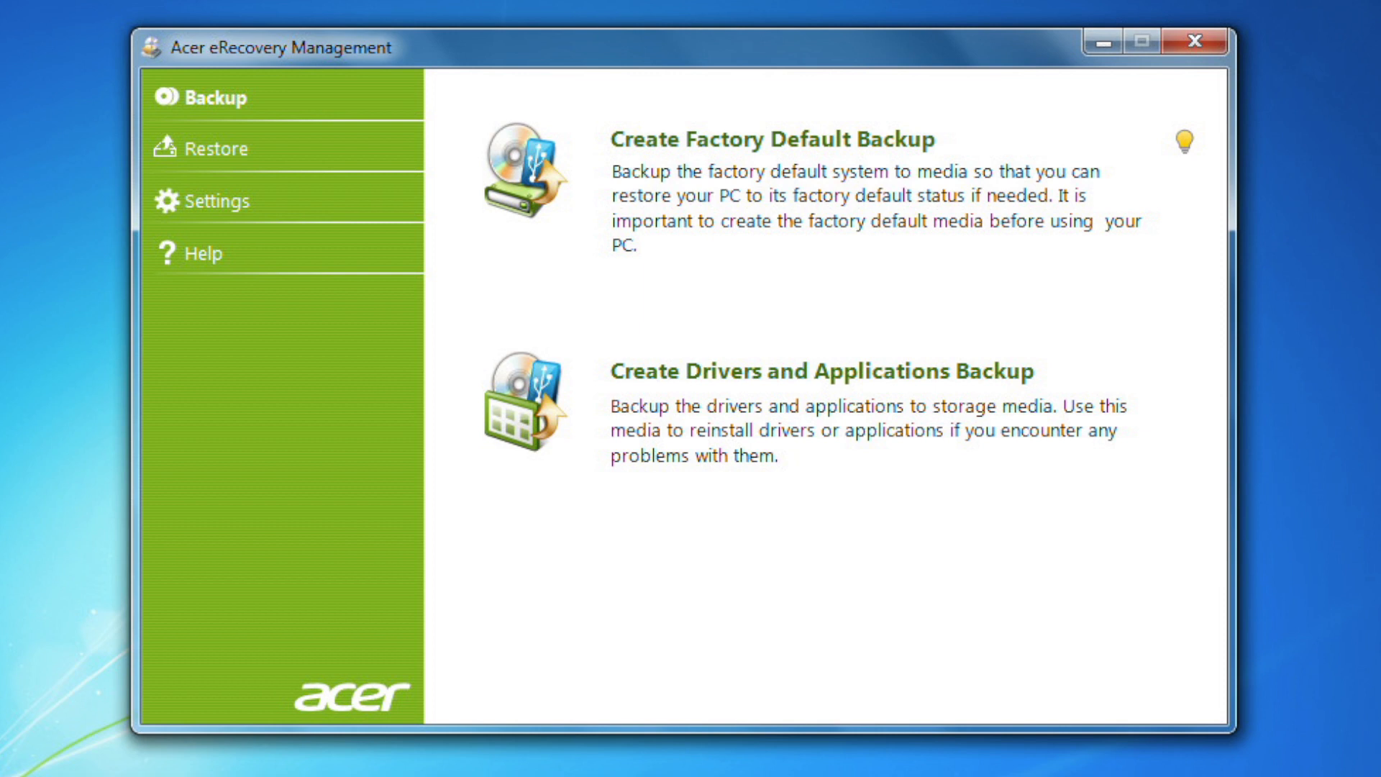
{"action": "mouse_move", "coordinate": [46, 571]}
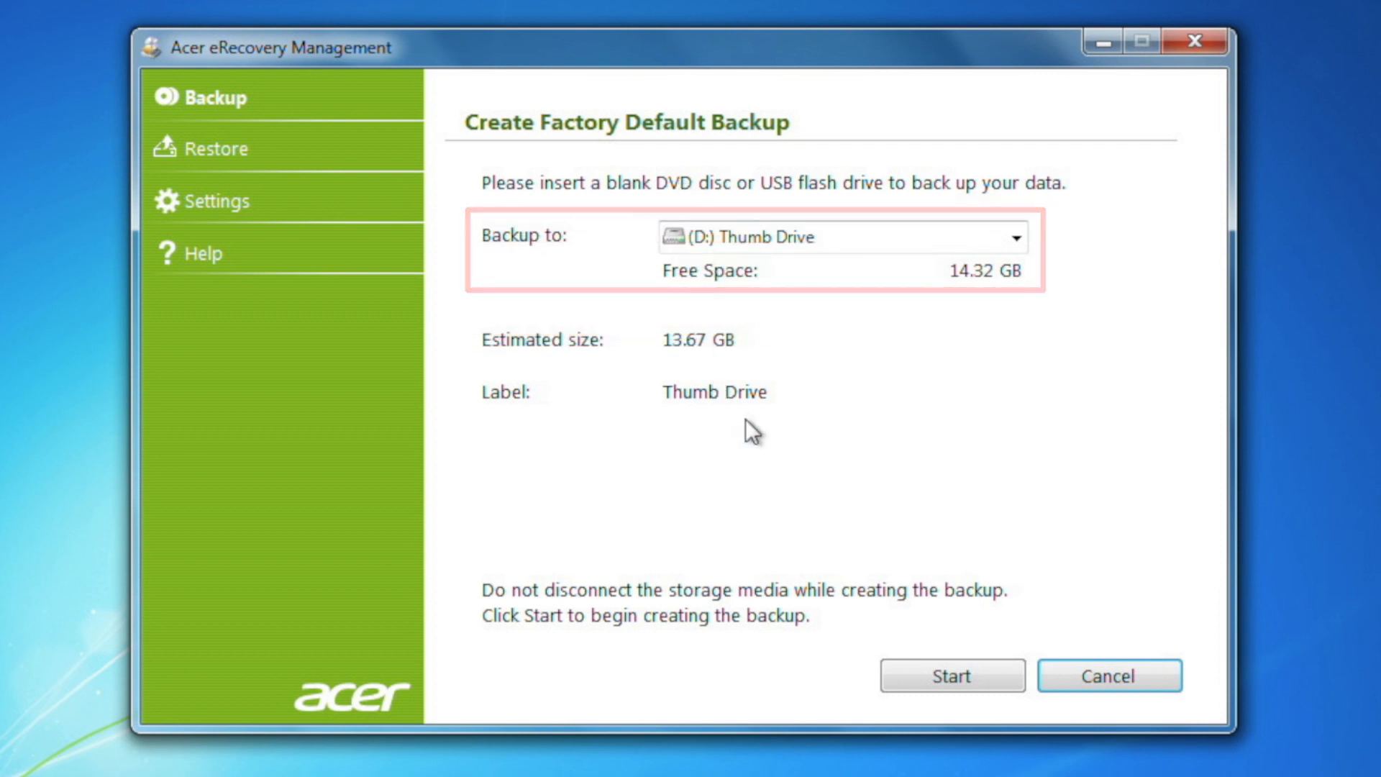
- Start the factory default backup to the thumb drive and confirm the prompt to proceed
{"action": "left_click", "coordinate": [951, 676]}
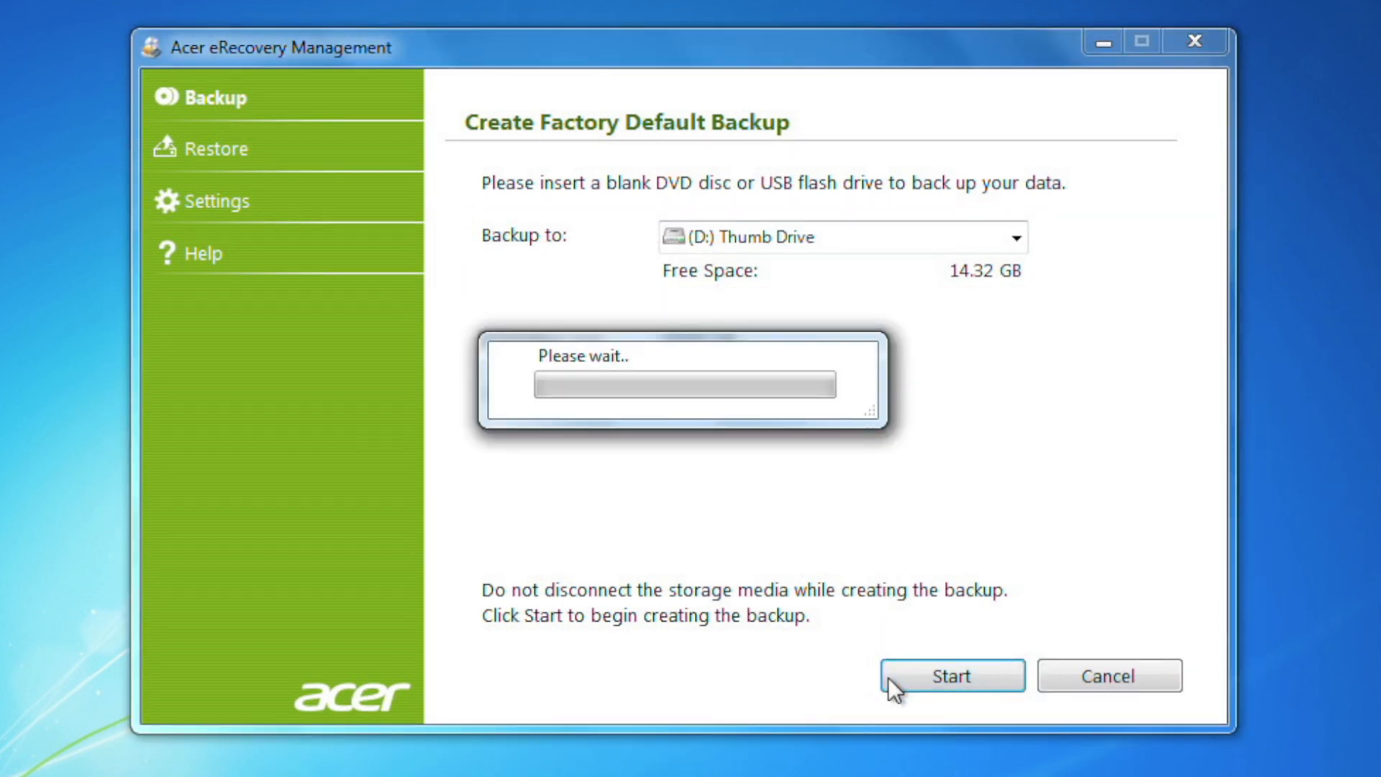
{"action": "left_click", "coordinate": [951, 676]}
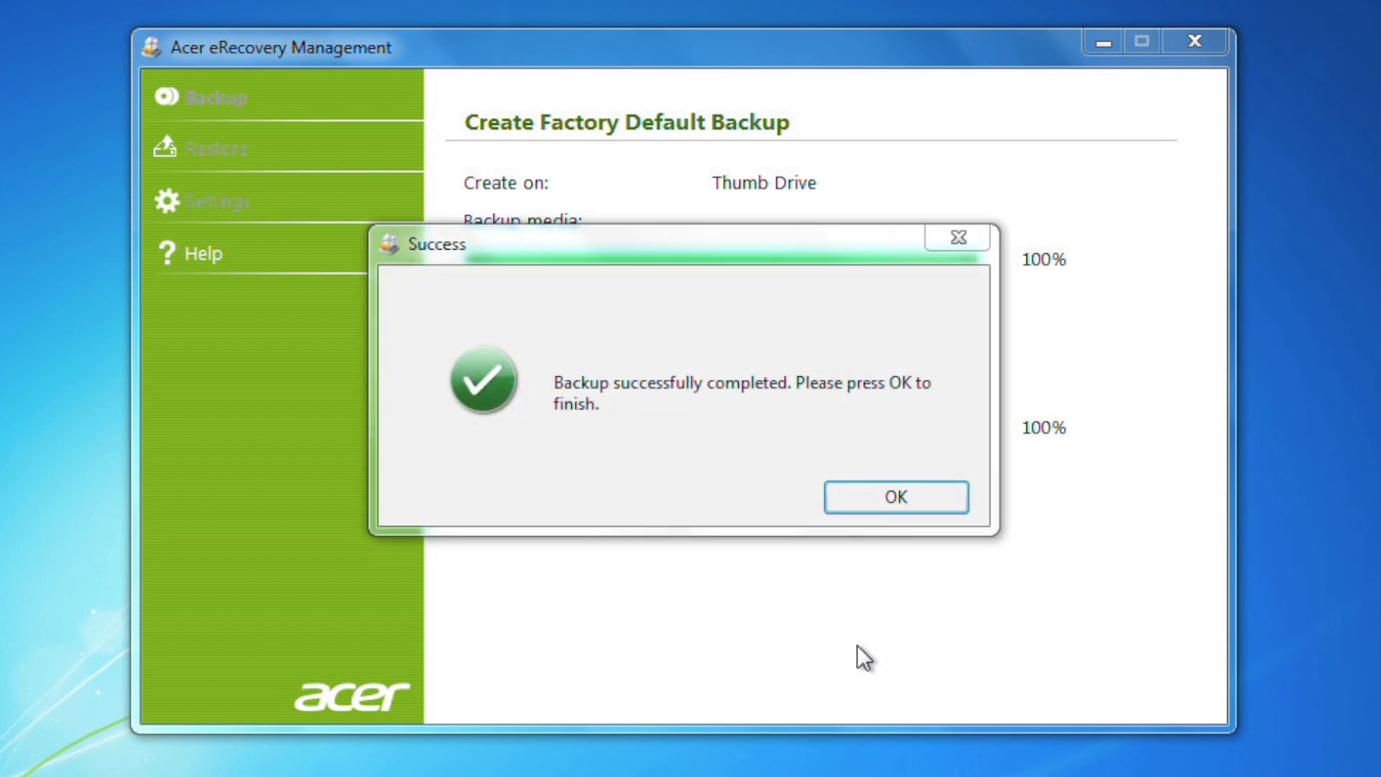
{"action": "mouse_move", "coordinate": [920, 548]}
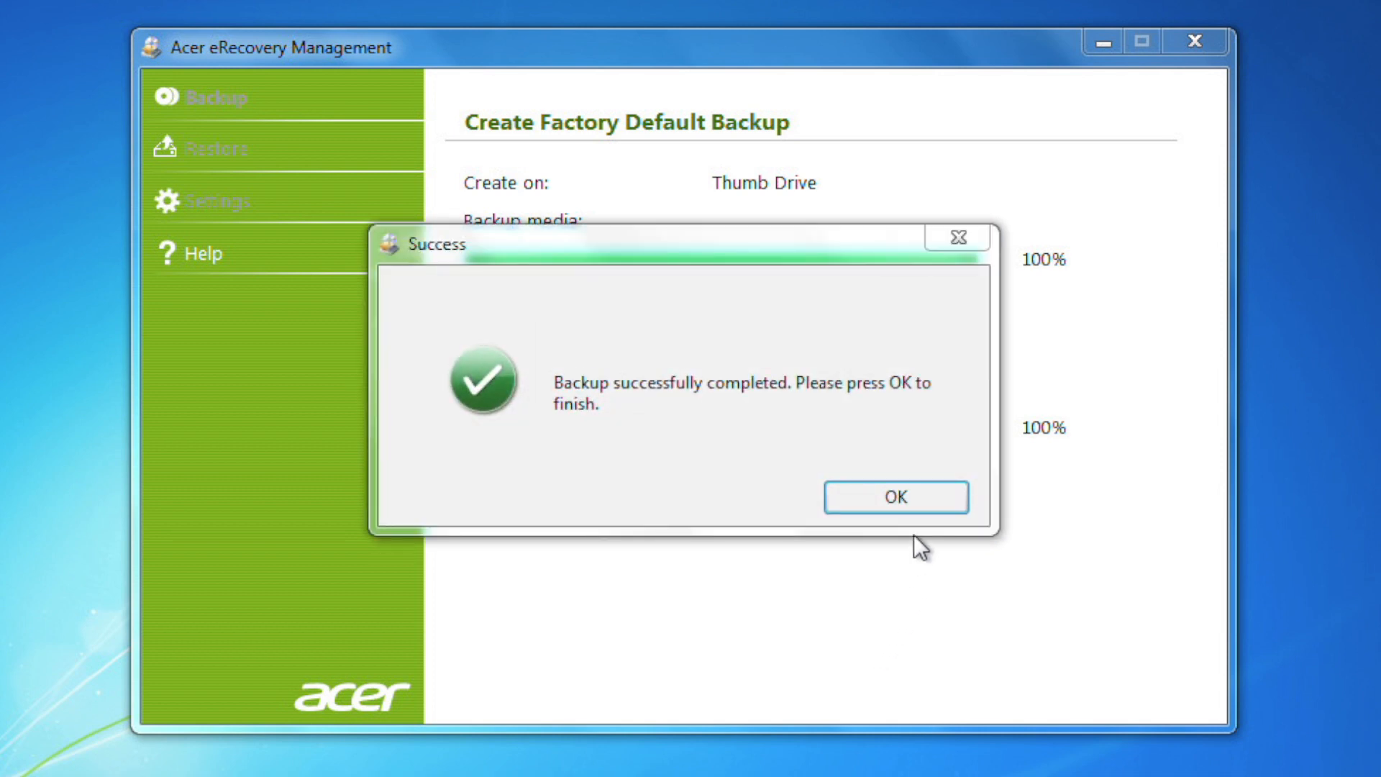